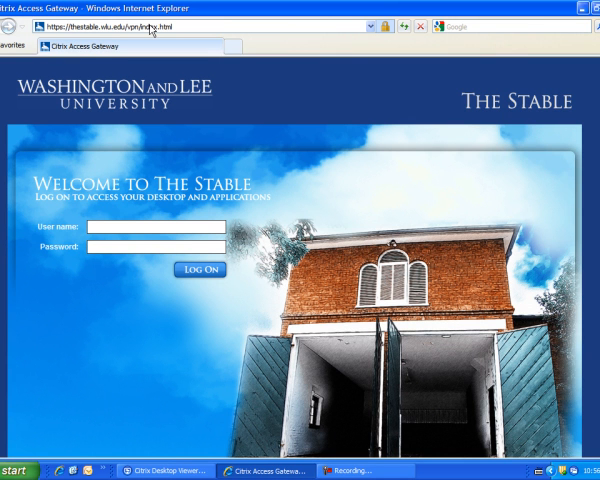
type("joverholtzer")
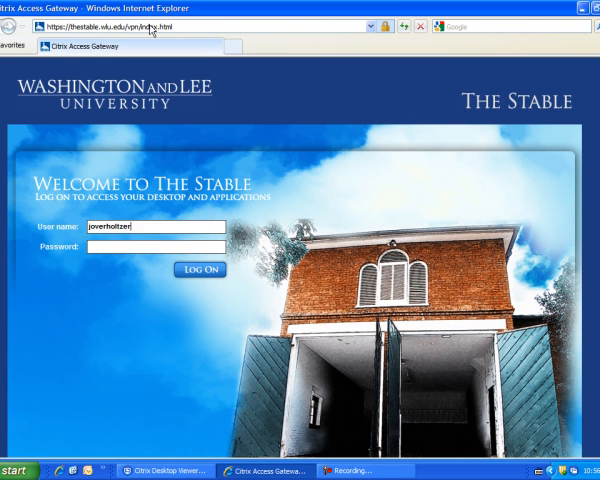
type("•••")
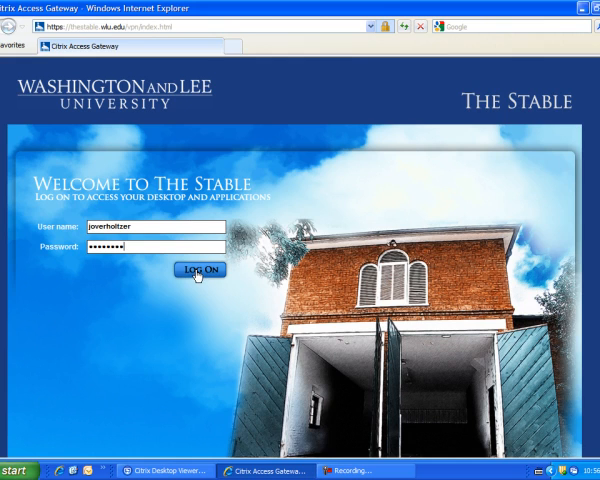
left_click(200, 270)
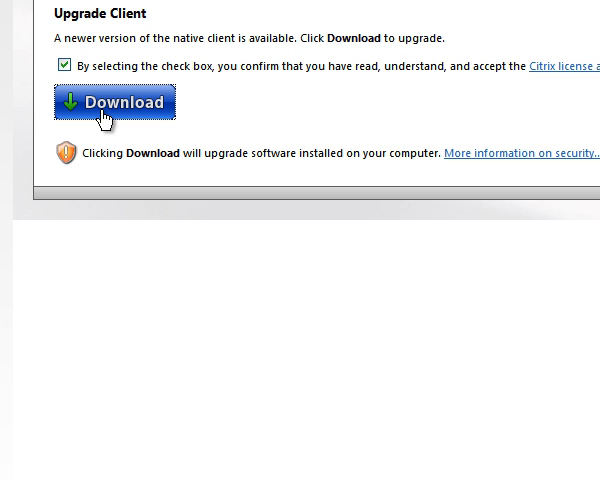
- Dismiss the native client upgrade notice to reach the XenApp applications page
left_click(114, 104)
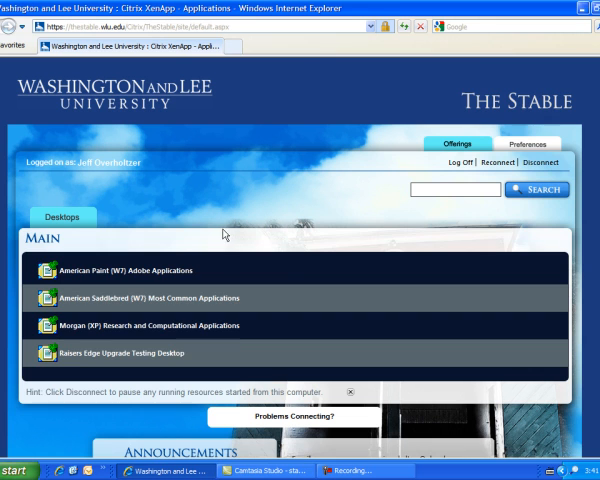
mouse_move(140, 298)
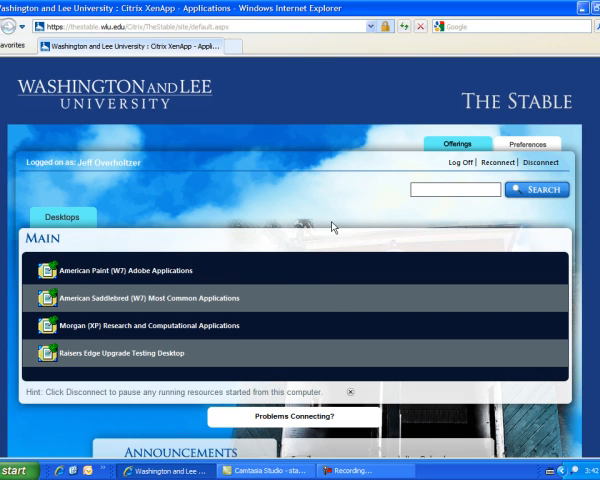
scroll("down", 3)
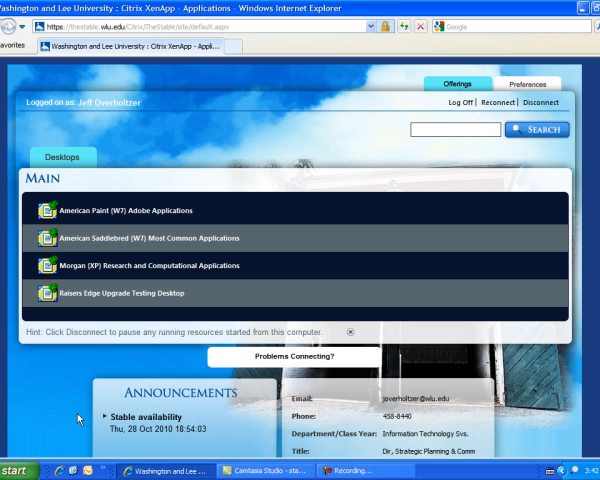
scroll("down", 3)
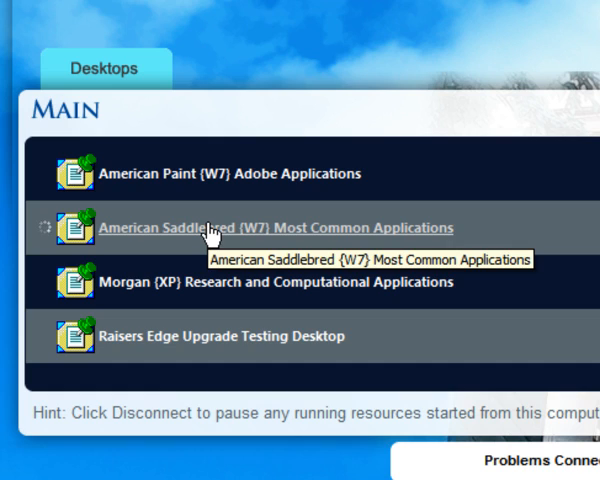
- Launch the American Saddlebred (W7) Most Common Applications desktop from the Main list
left_click(284, 228)
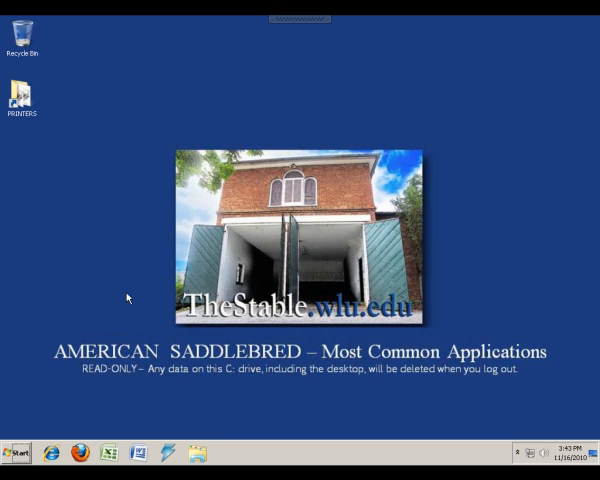
mouse_move(108, 304)
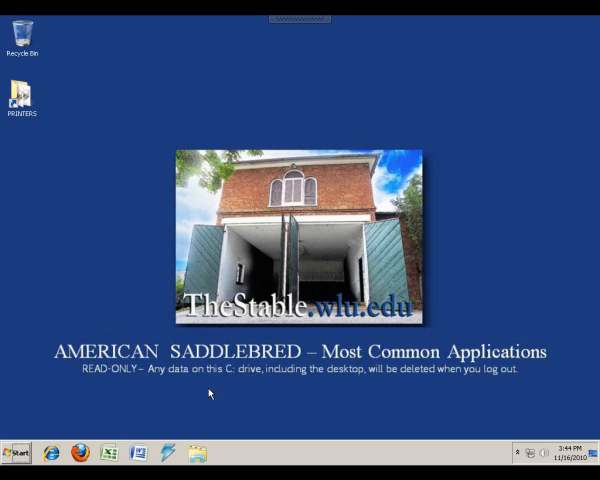
mouse_move(128, 384)
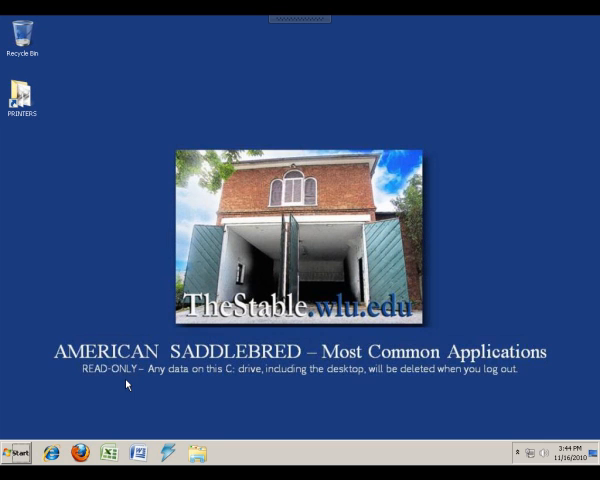
mouse_move(144, 384)
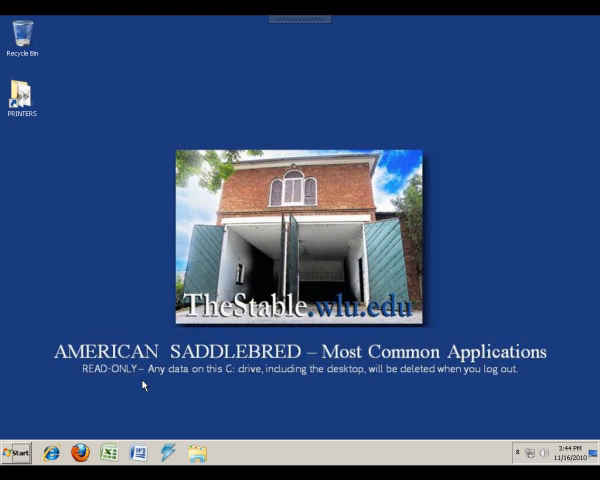
- Show the Start menu's All Programs list and browse the installed program folders
left_click(16, 452)
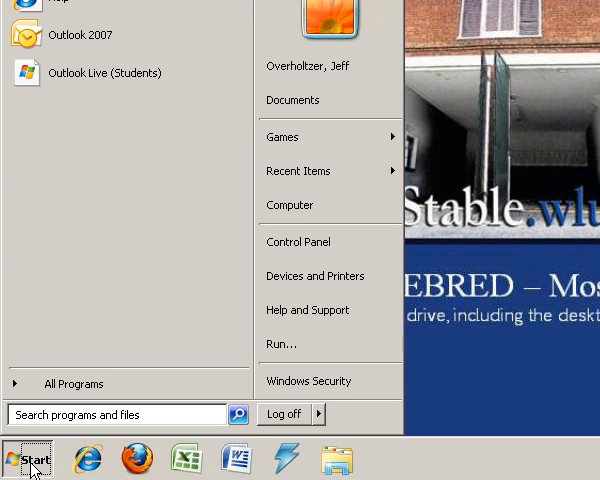
left_click(74, 384)
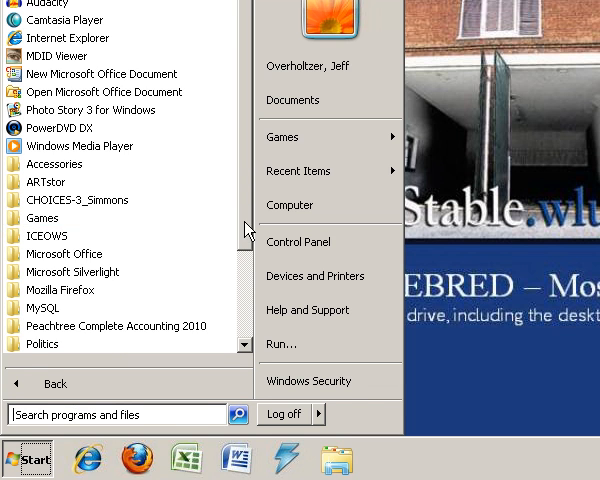
scroll("down", 3)
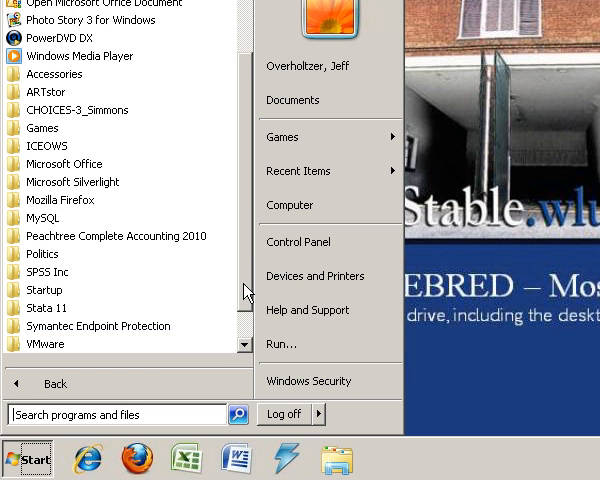
mouse_move(240, 290)
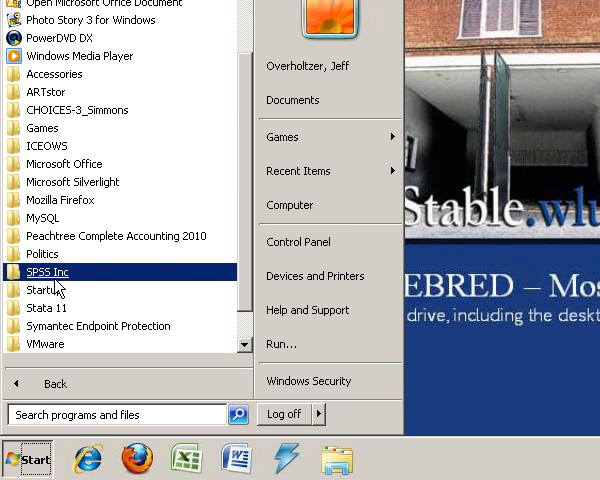
mouse_move(92, 288)
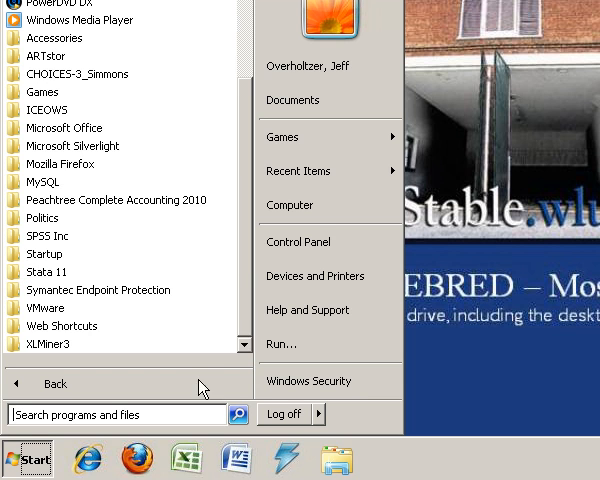
- Start Word 2007 from the taskbar with a blank document and bring up Save As
left_click(232, 456)
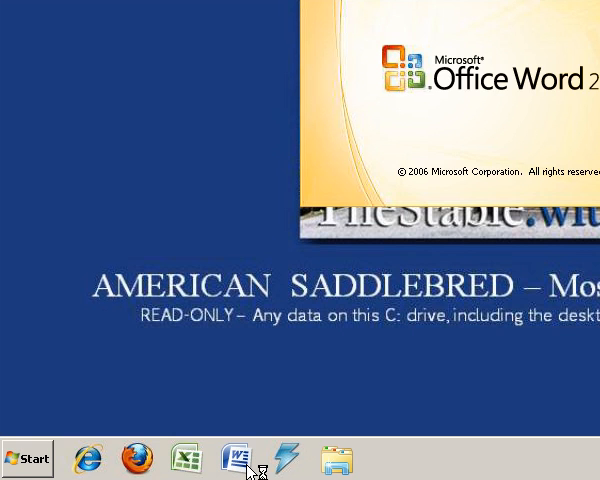
left_click(234, 448)
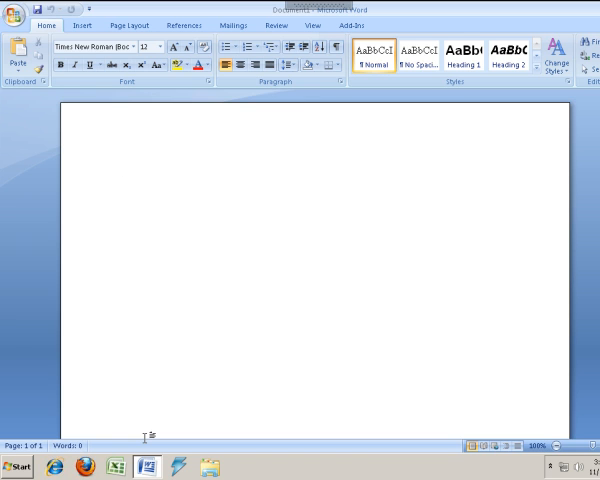
left_click(120, 168)
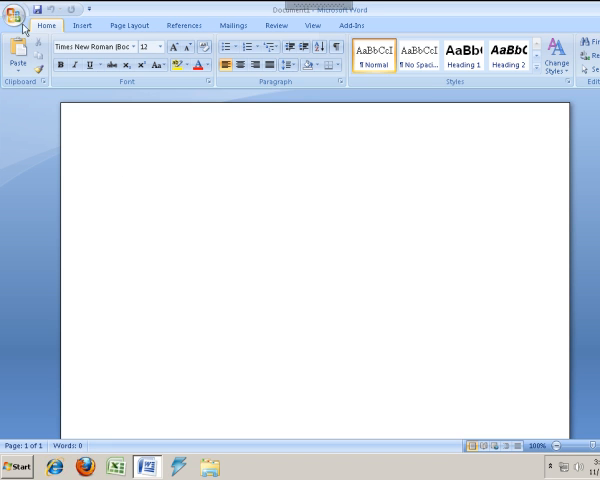
left_click(12, 14)
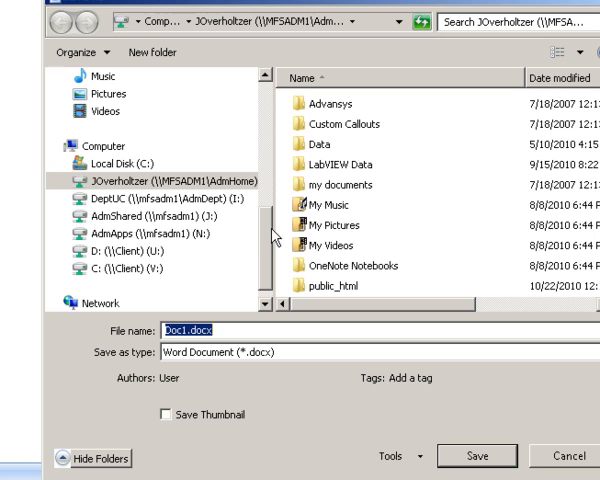
mouse_move(274, 238)
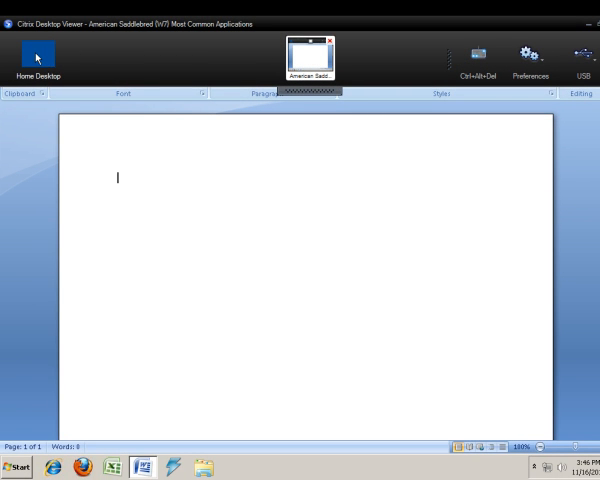
mouse_move(36, 56)
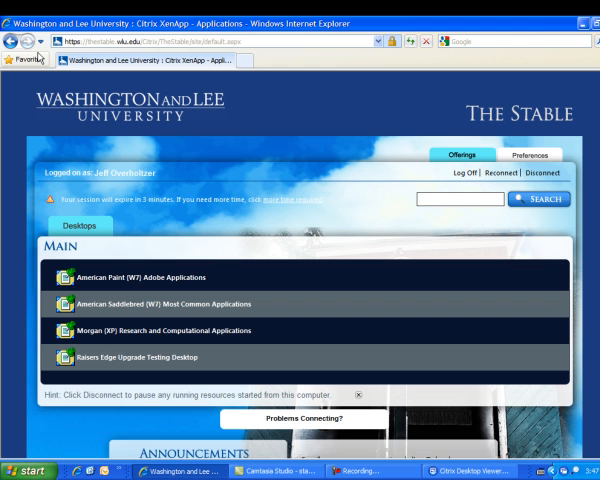
mouse_move(128, 120)
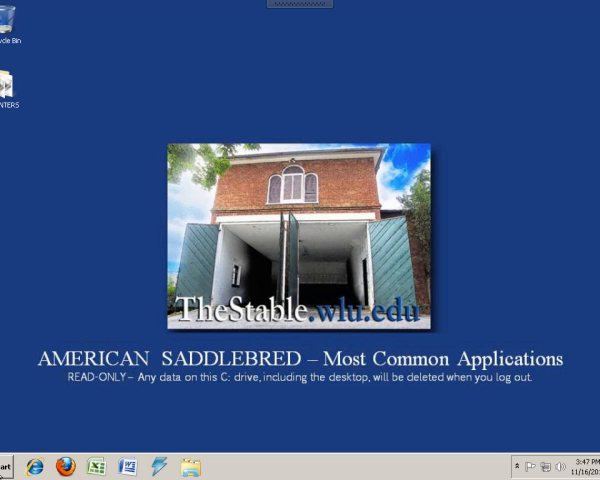
- Bring up the Start menu with the Log off option in view
left_click(6, 460)
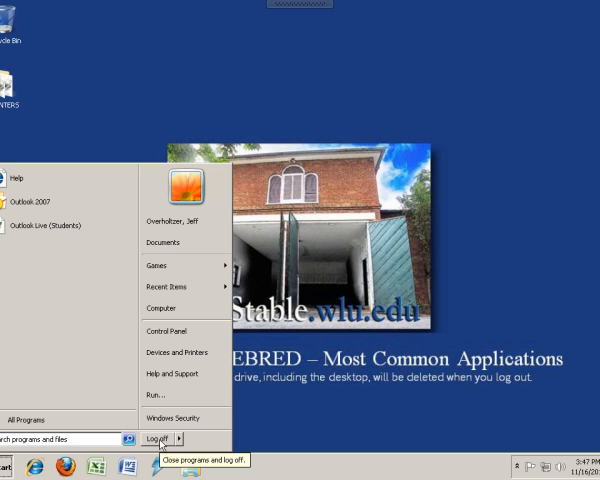